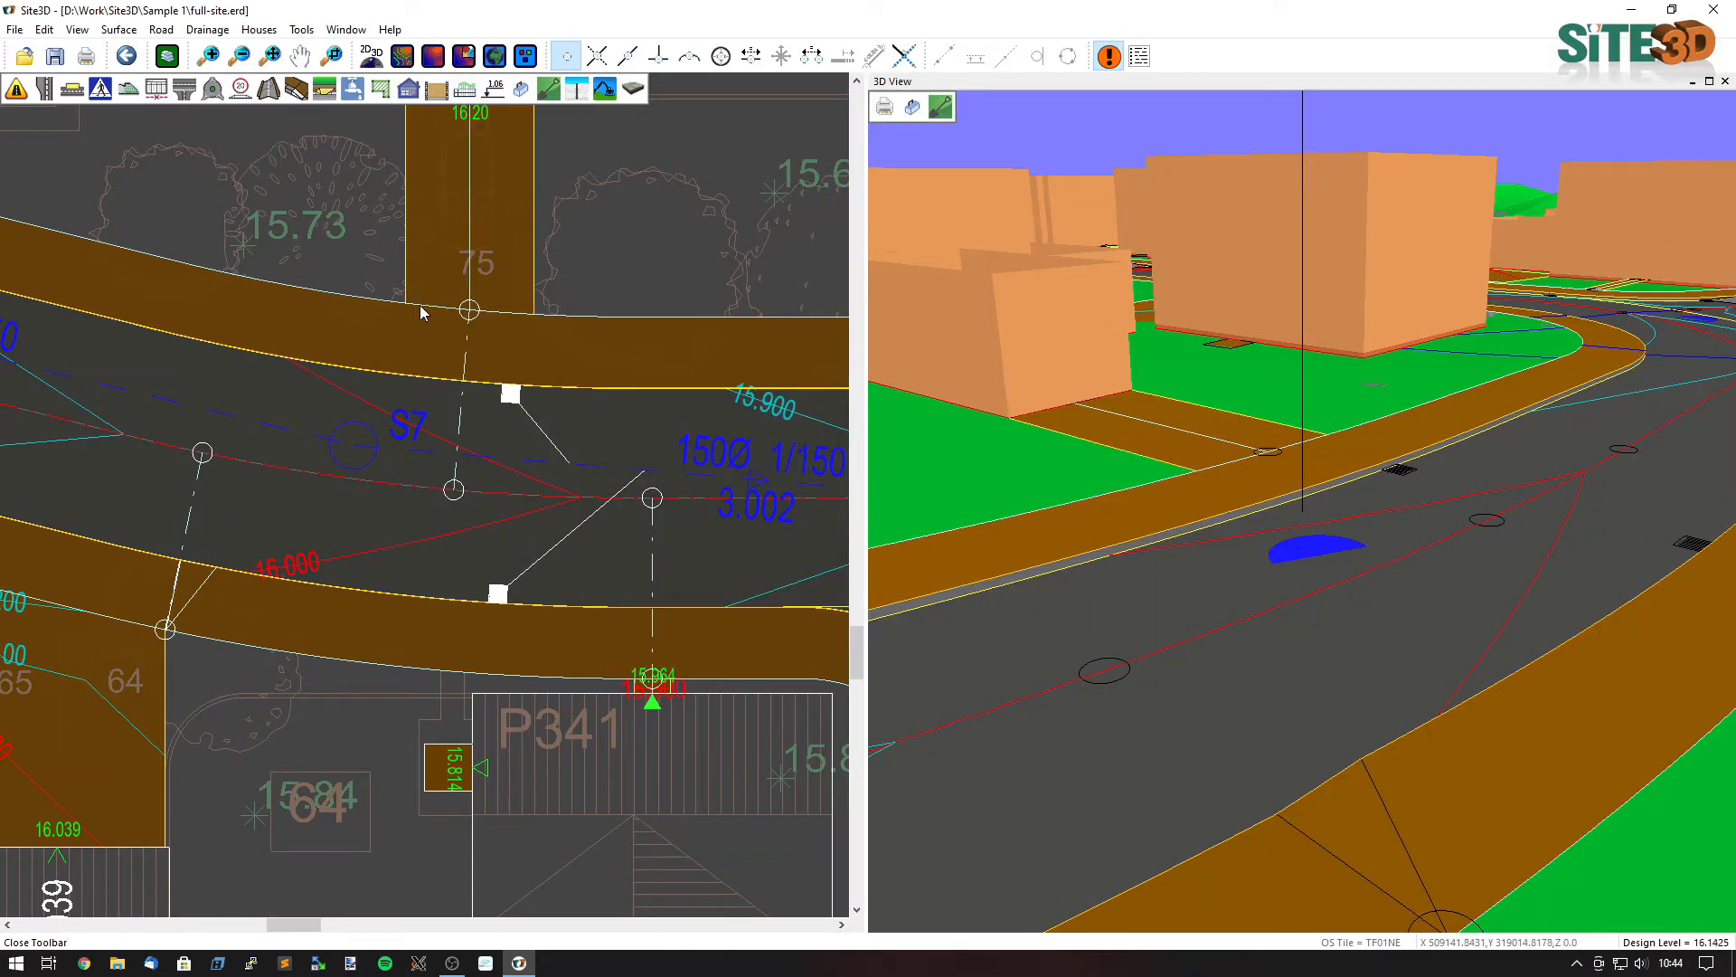
mouse_move(521, 314)
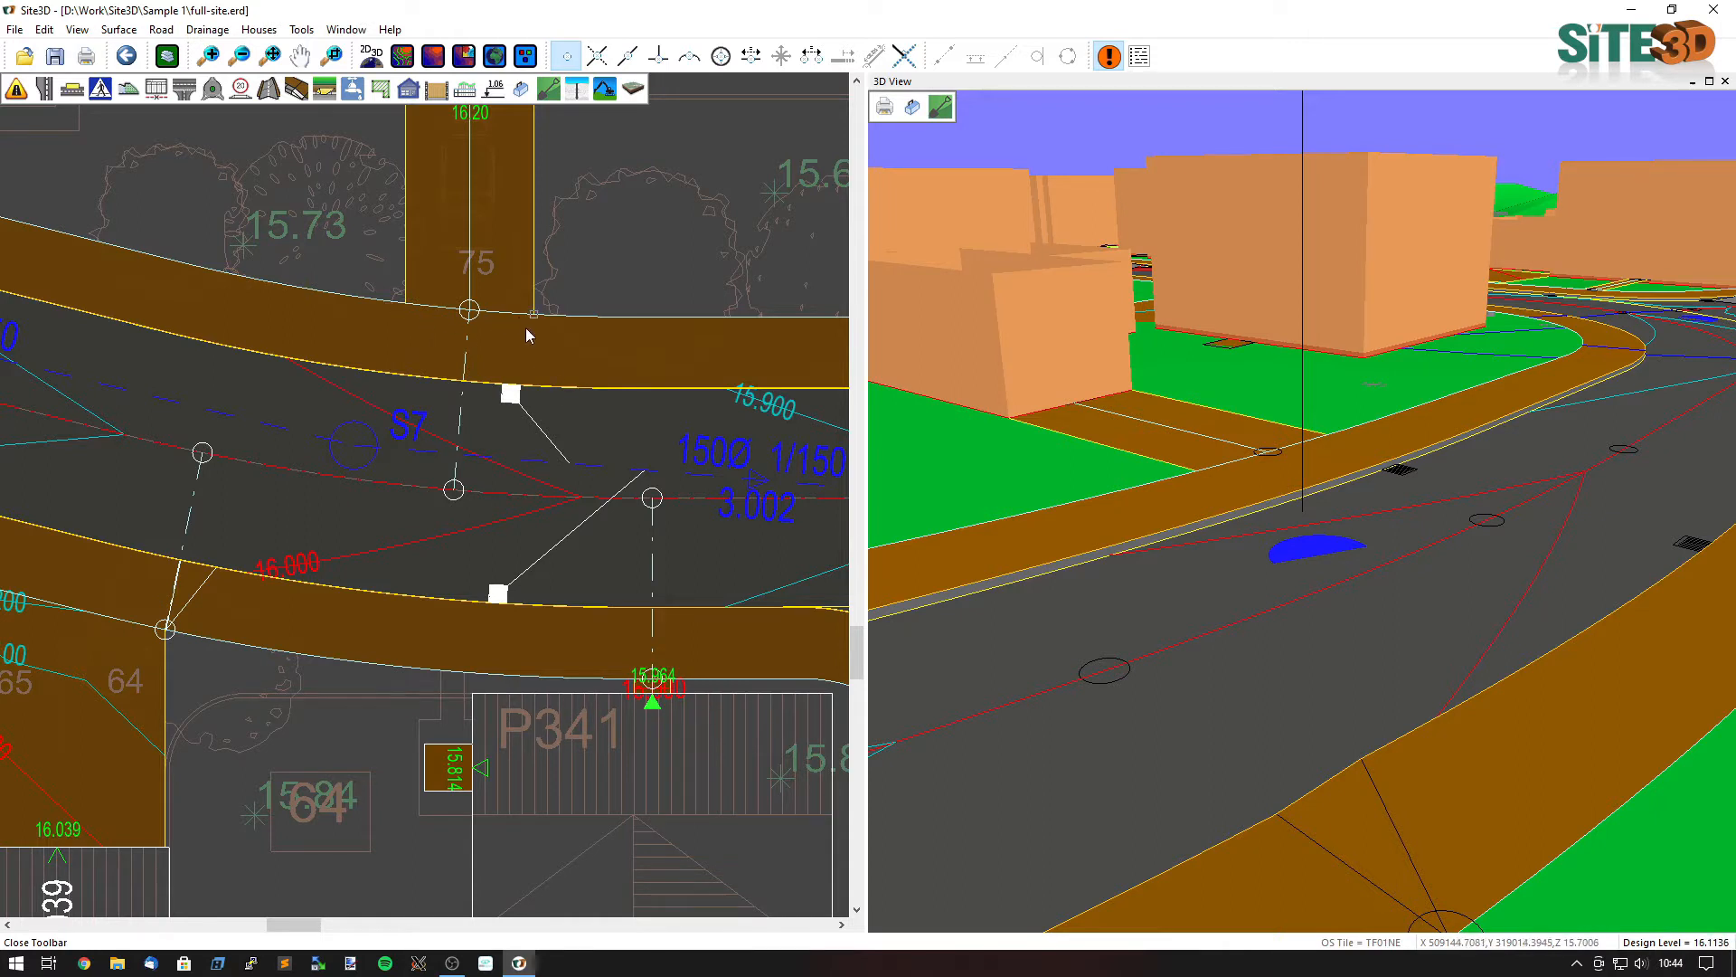
mouse_move(419, 320)
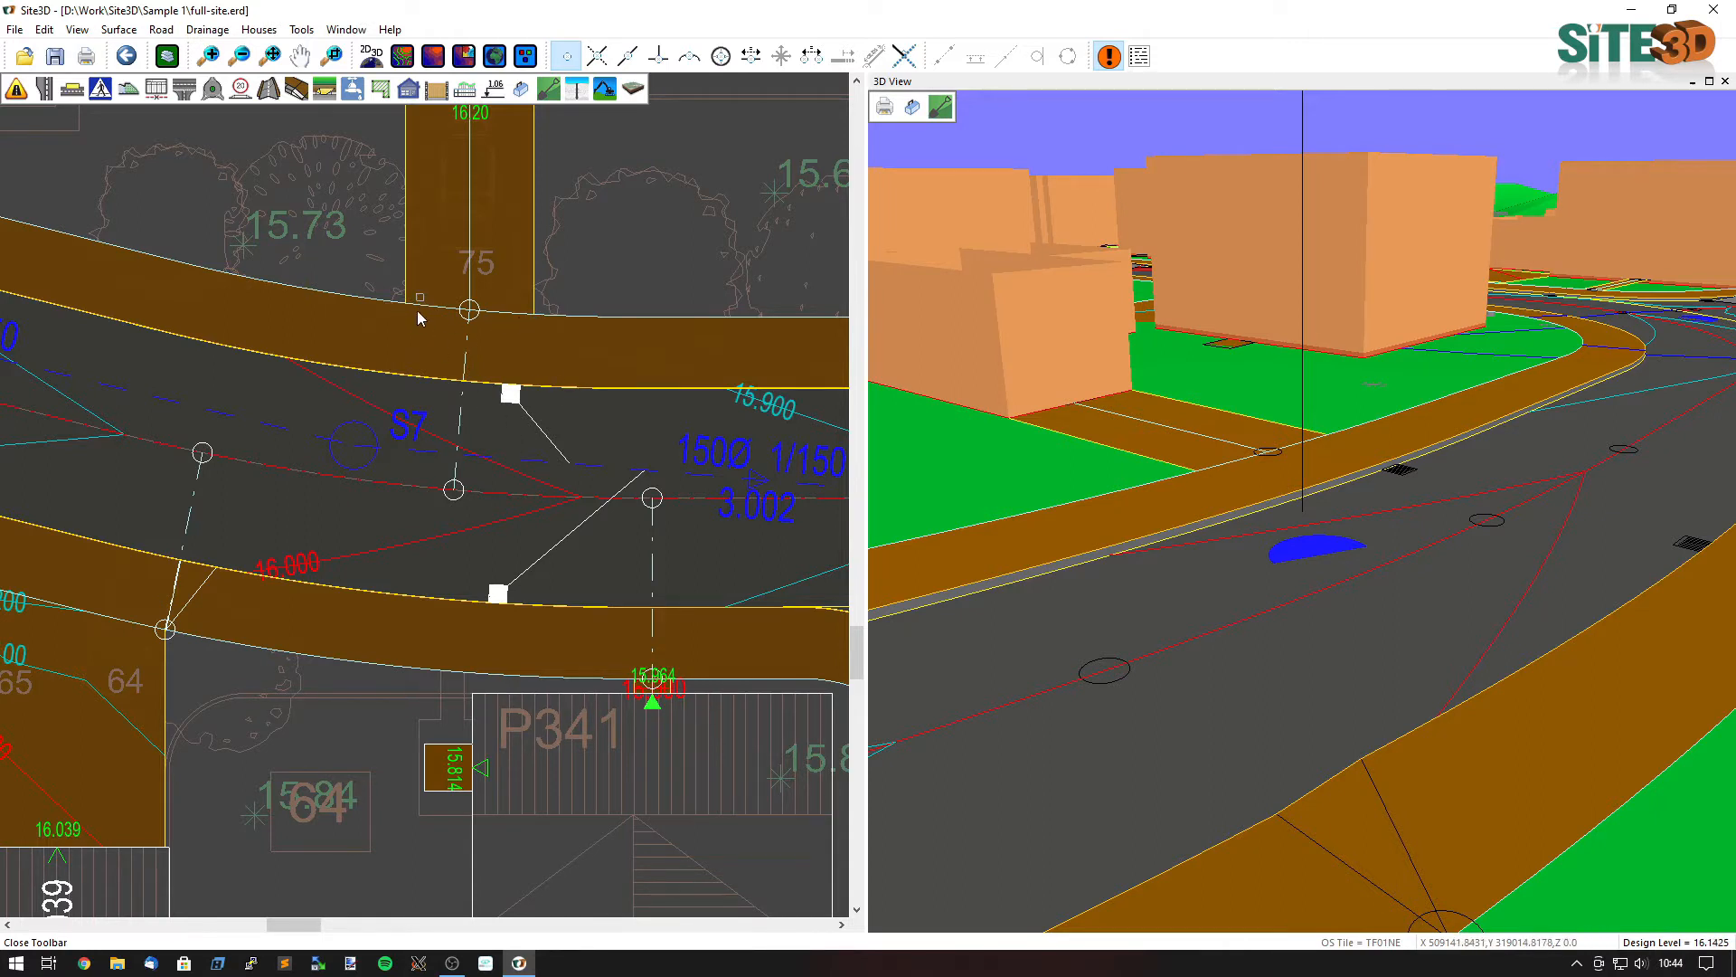
mouse_move(322, 88)
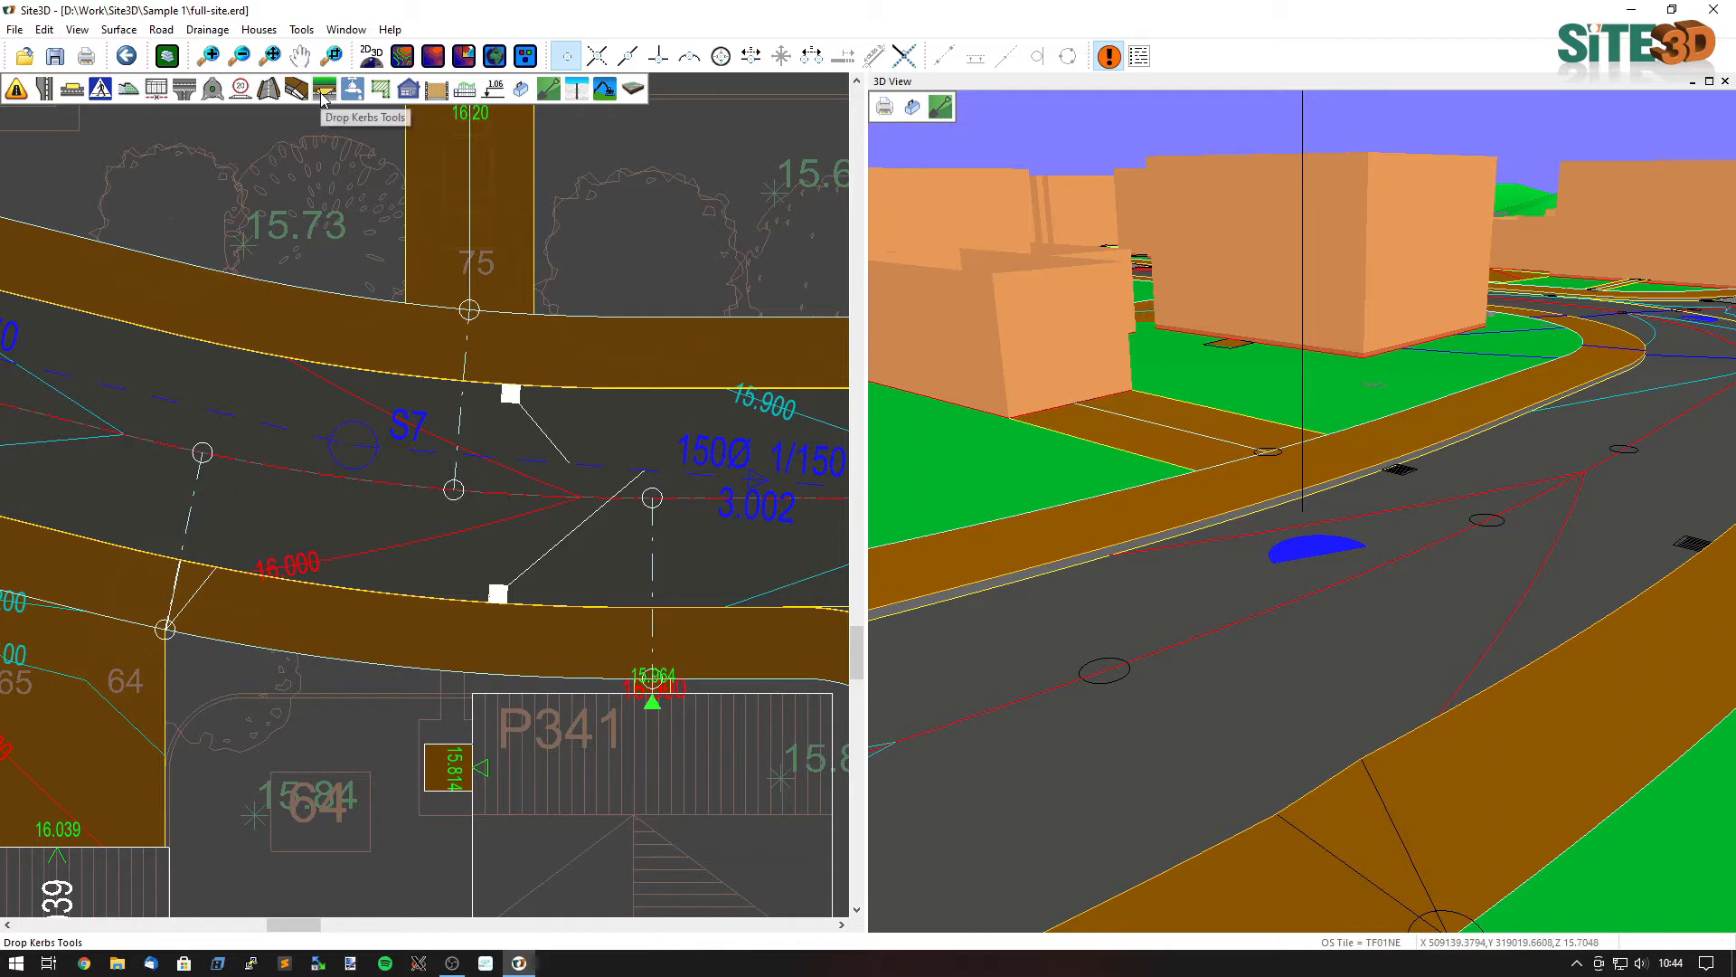
Place a drop kerb across the driveway footpath with a 25mm kerb upstand
click(324, 89)
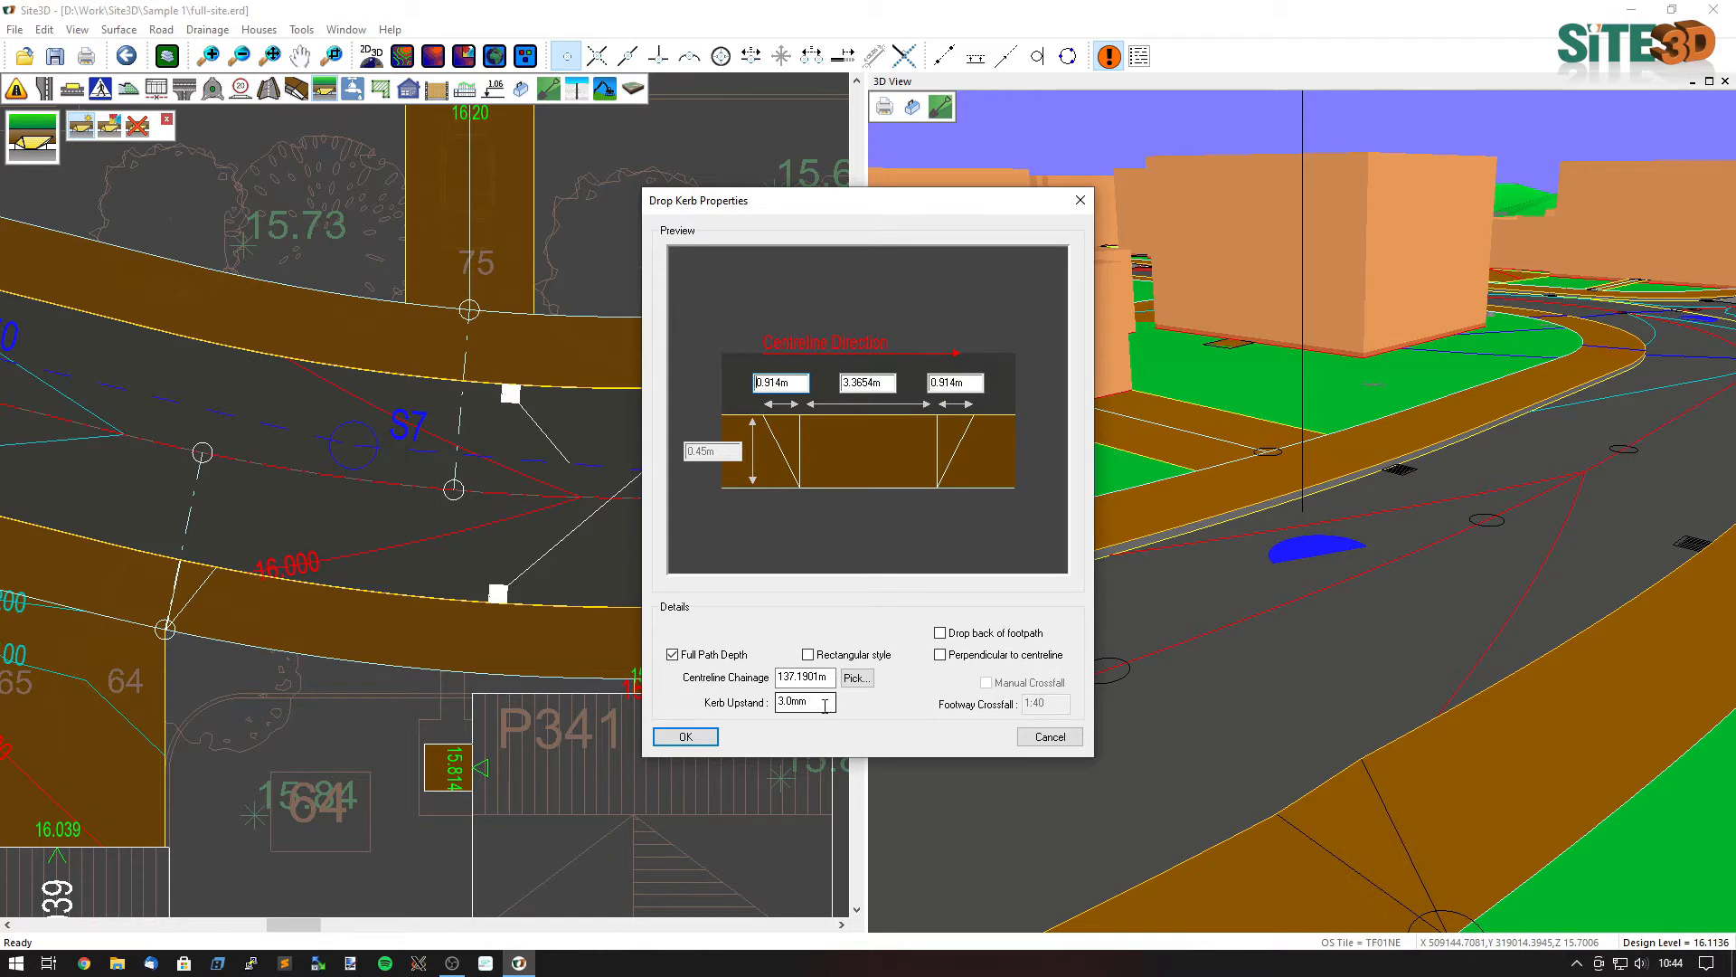
triple_click(803, 702)
text(25)
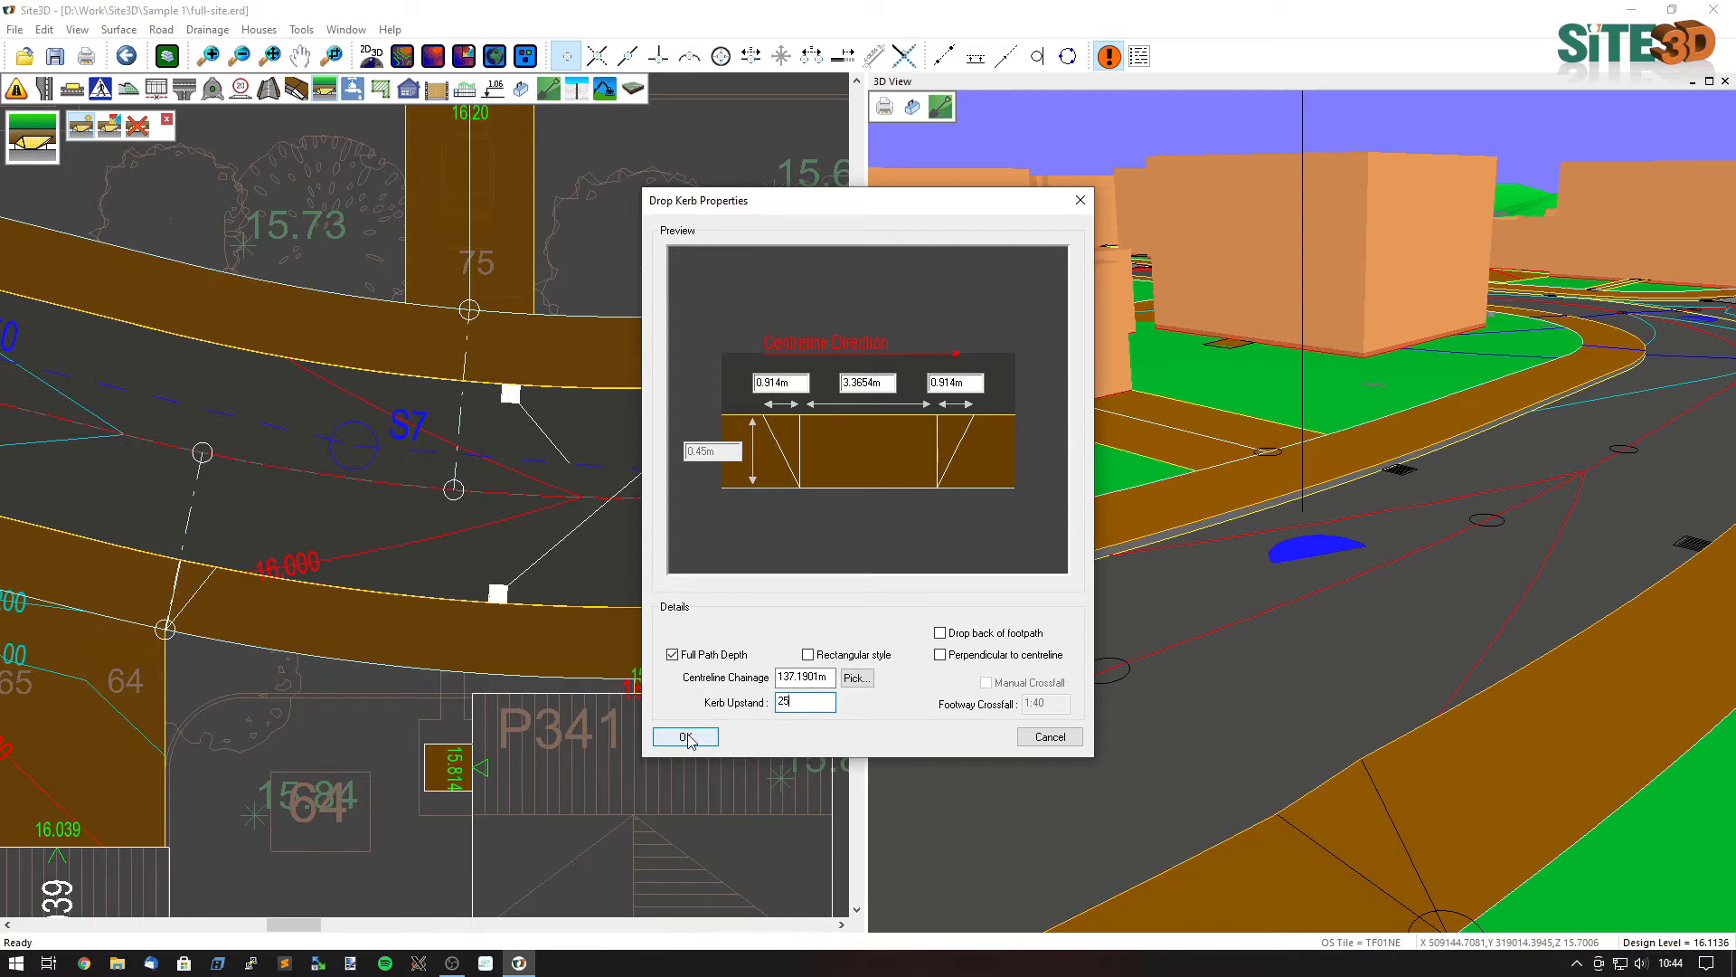
click(684, 736)
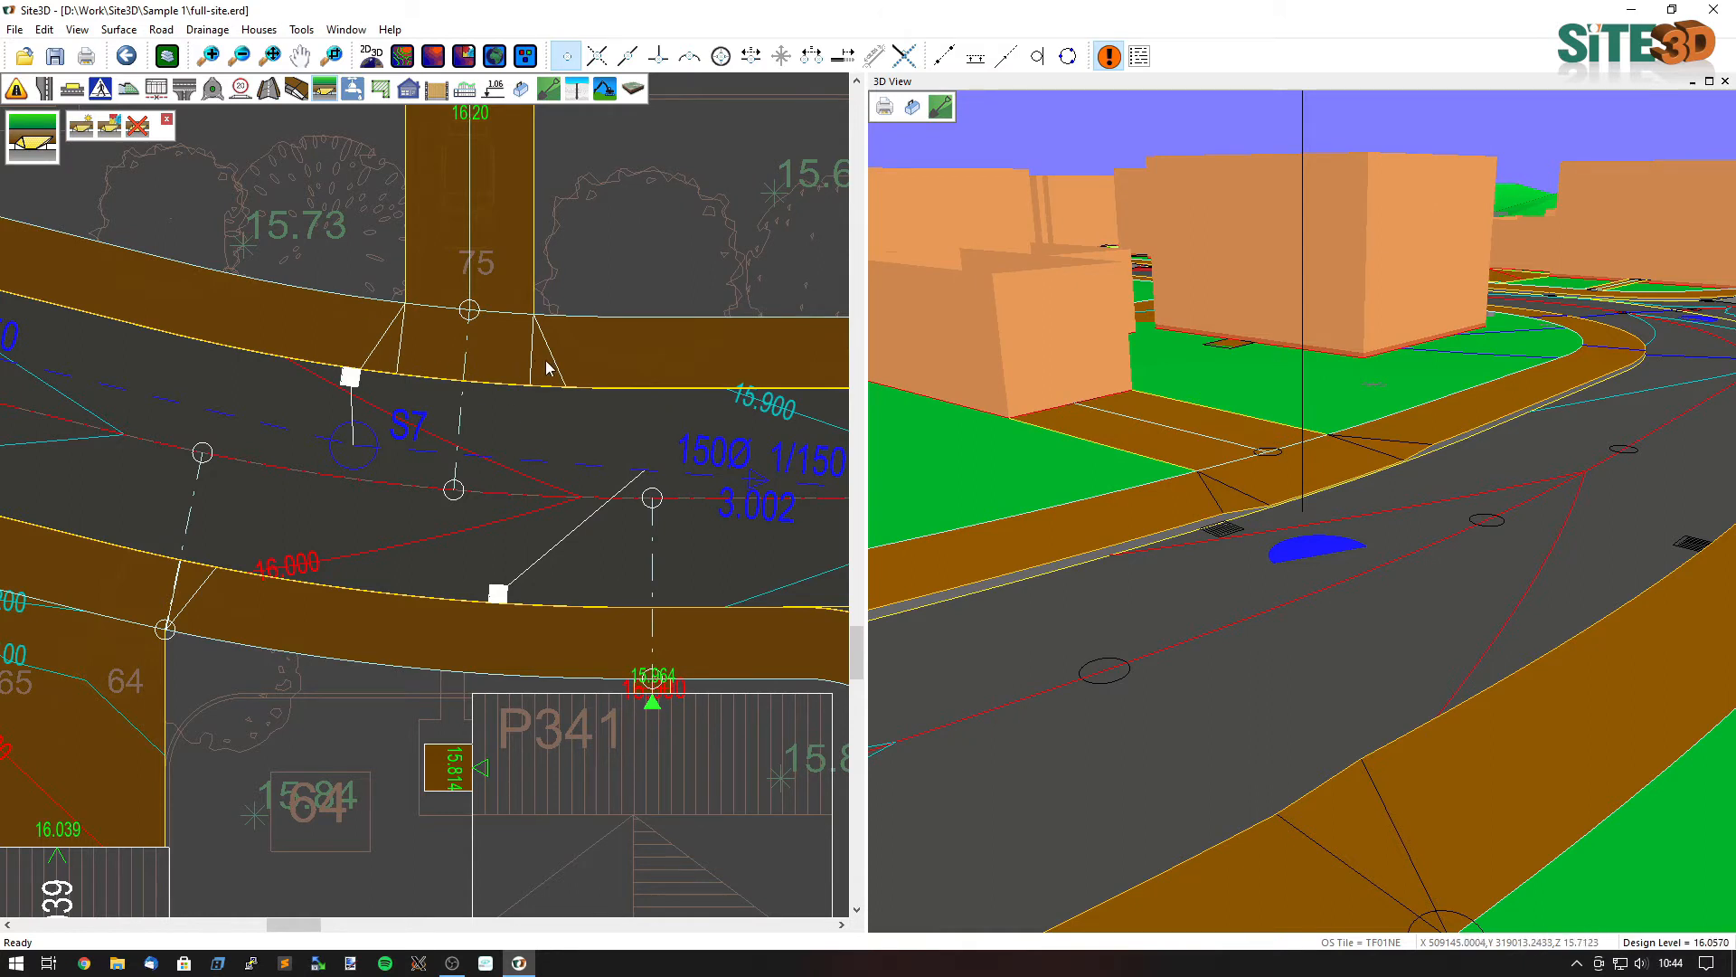
mouse_move(361, 382)
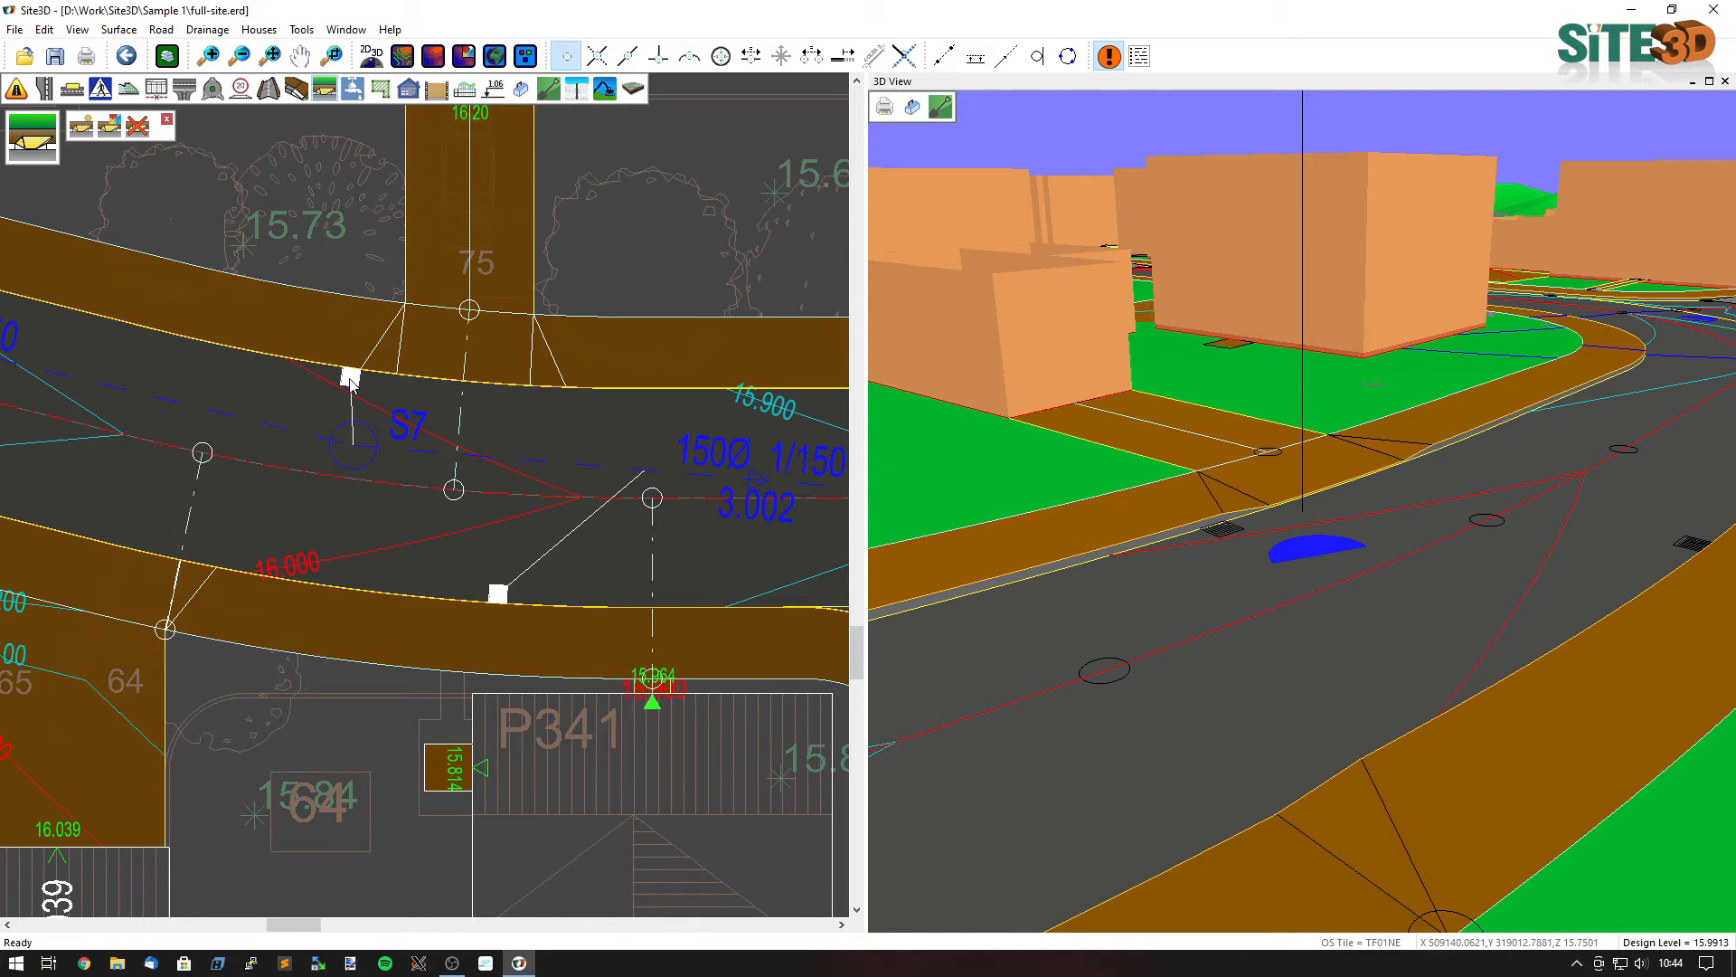
mouse_move(465, 448)
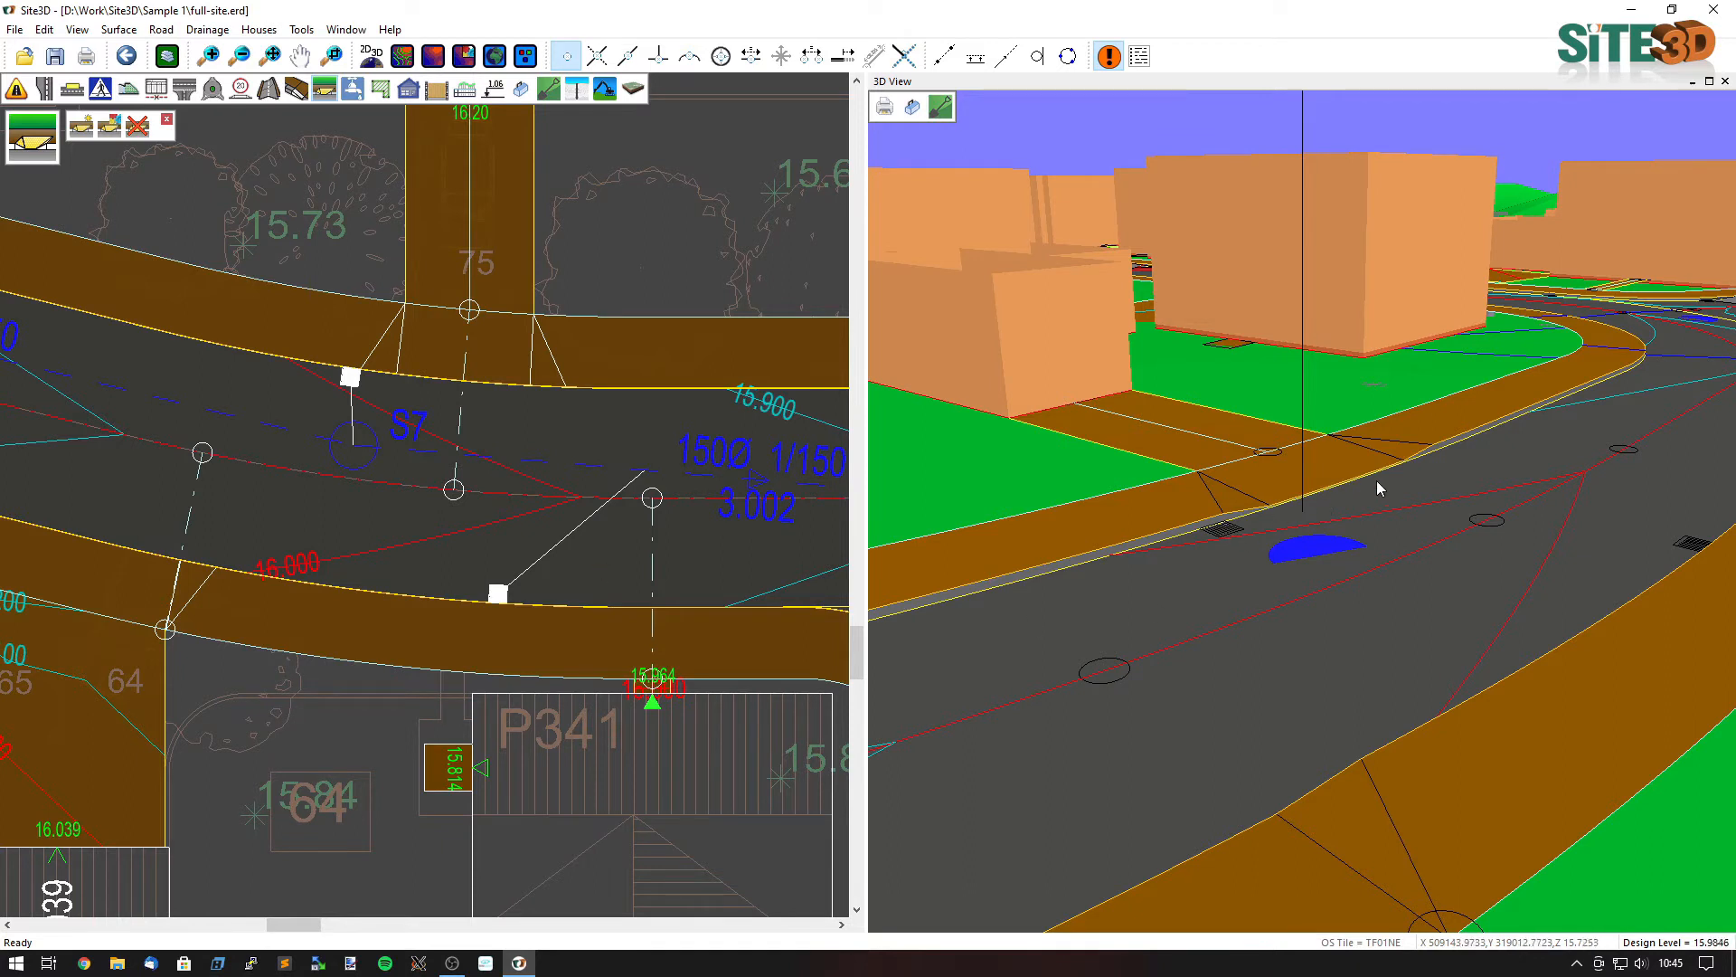
mouse_move(1331, 500)
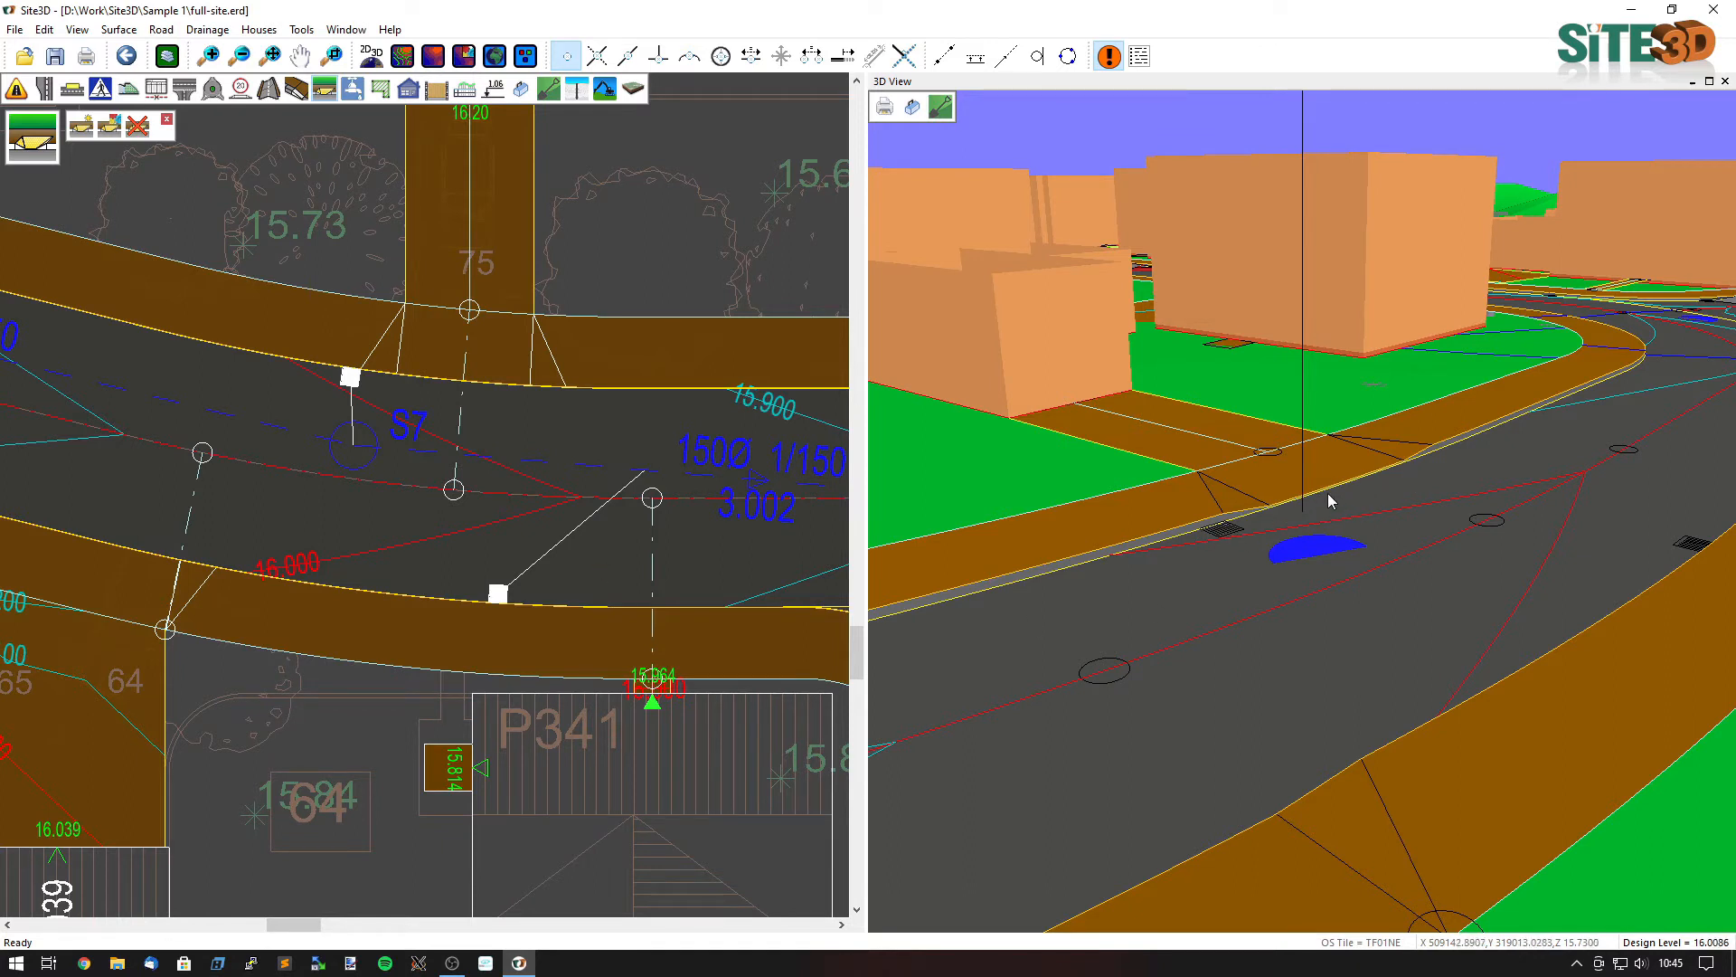
mouse_move(1050, 595)
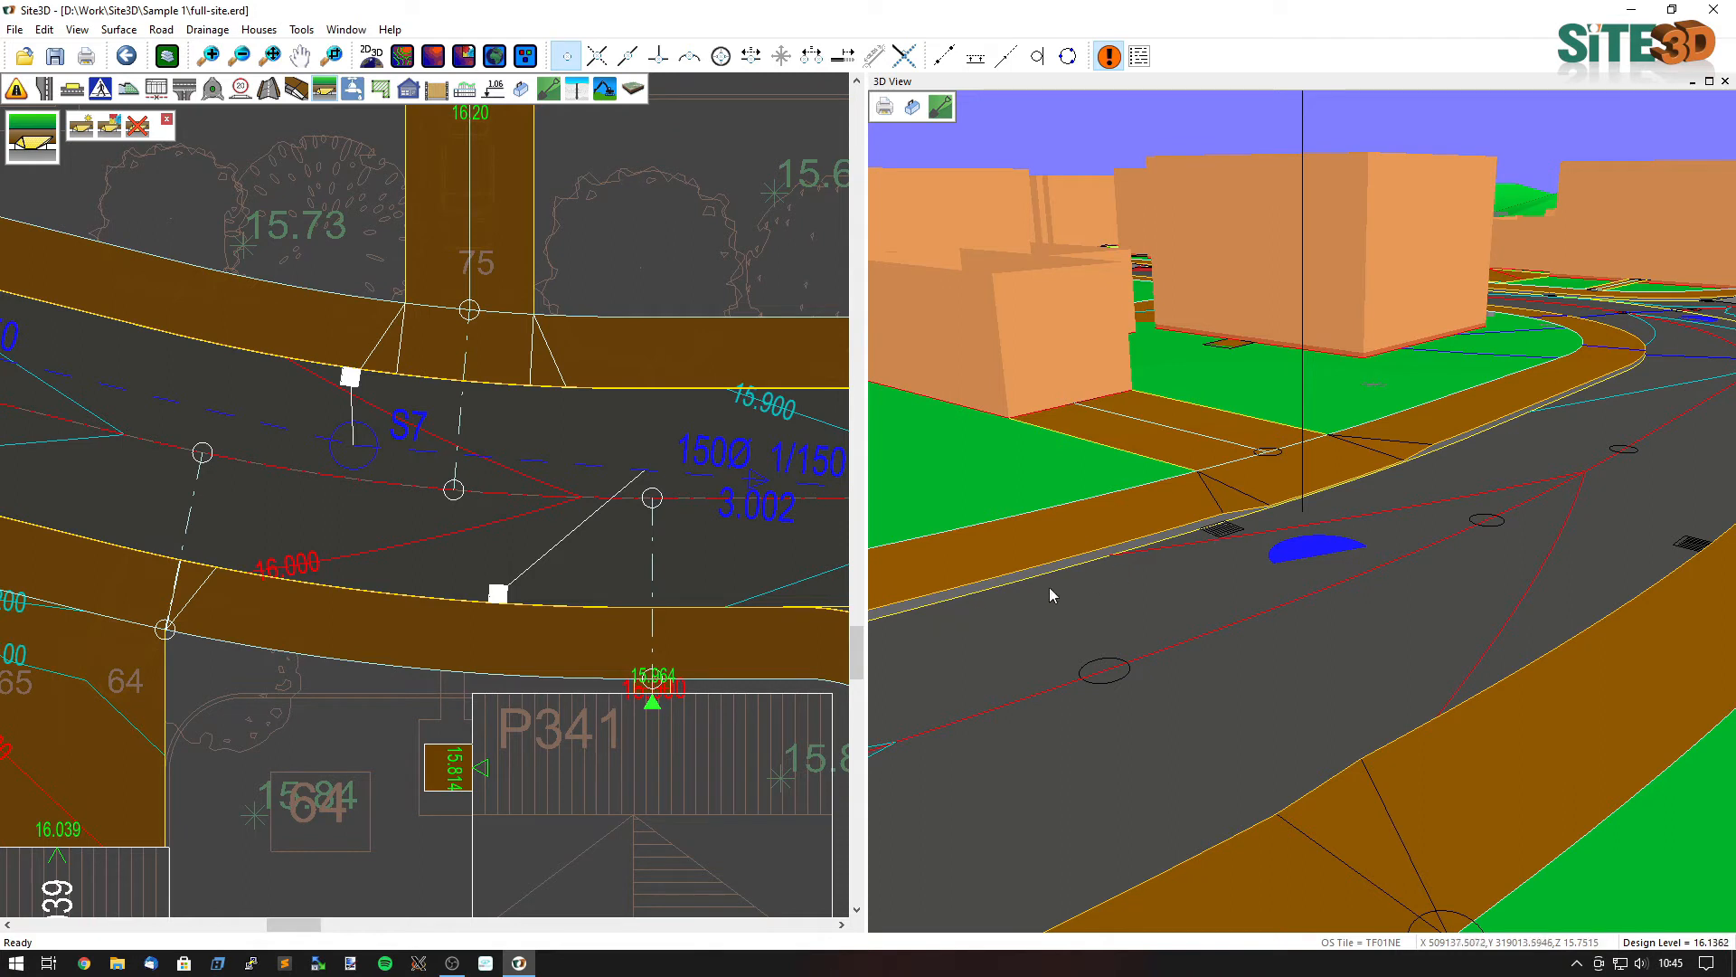
mouse_move(1376, 482)
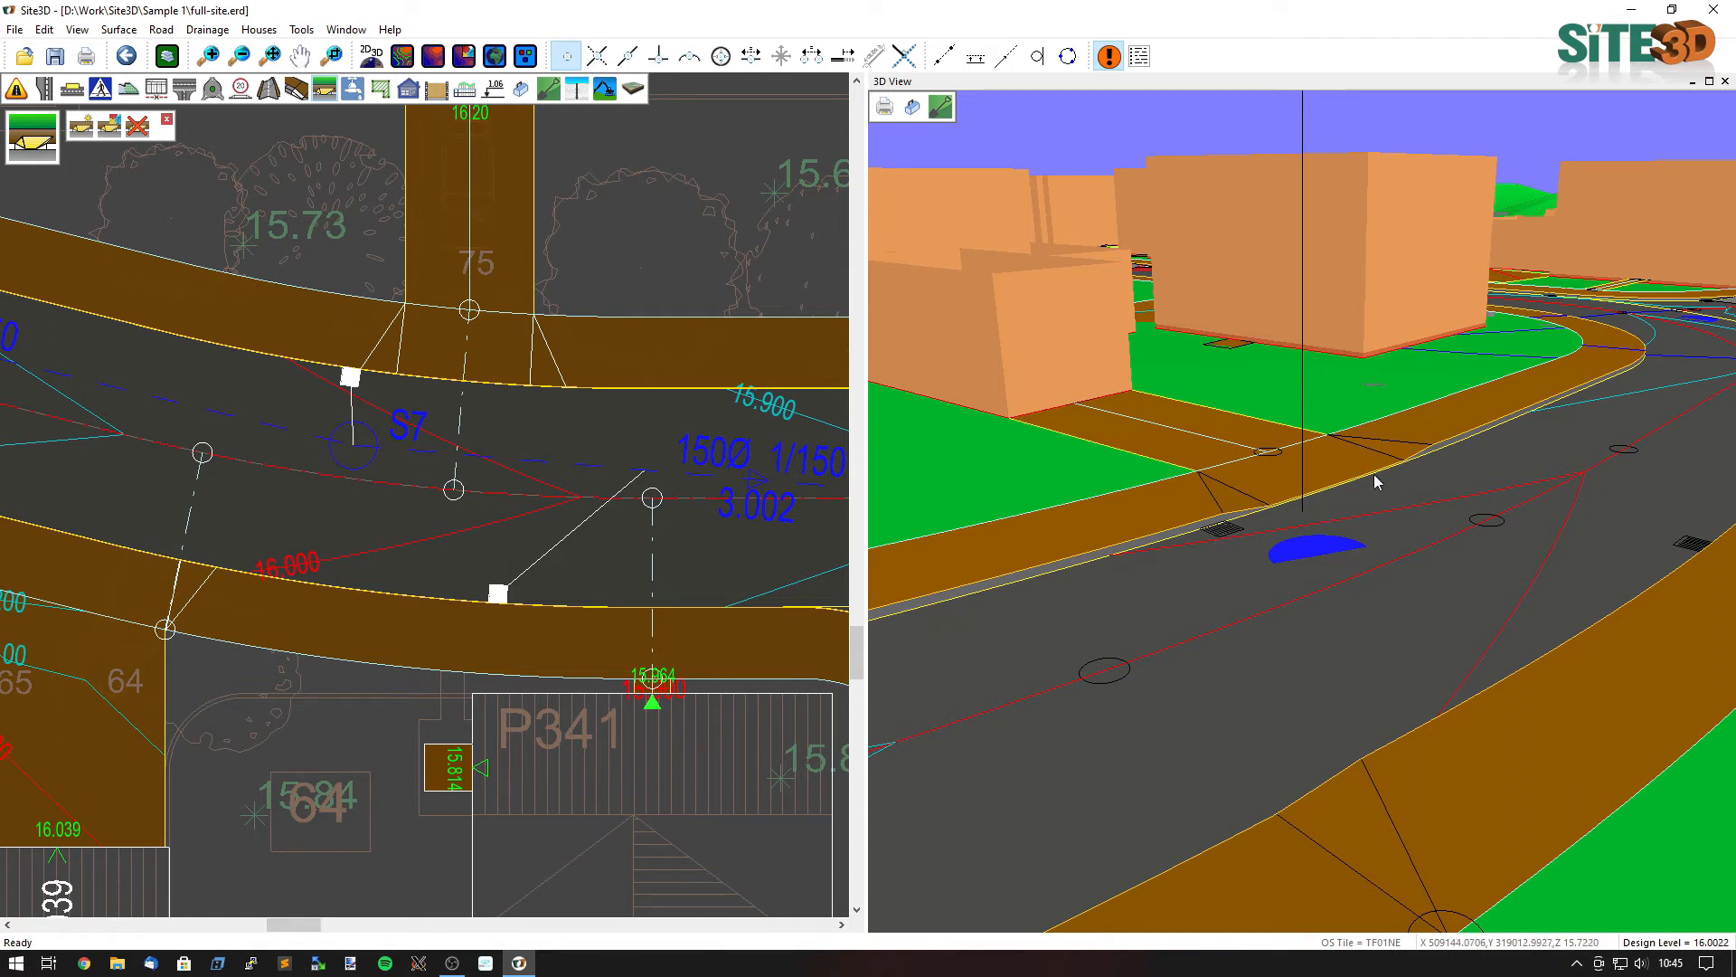
mouse_move(1395, 474)
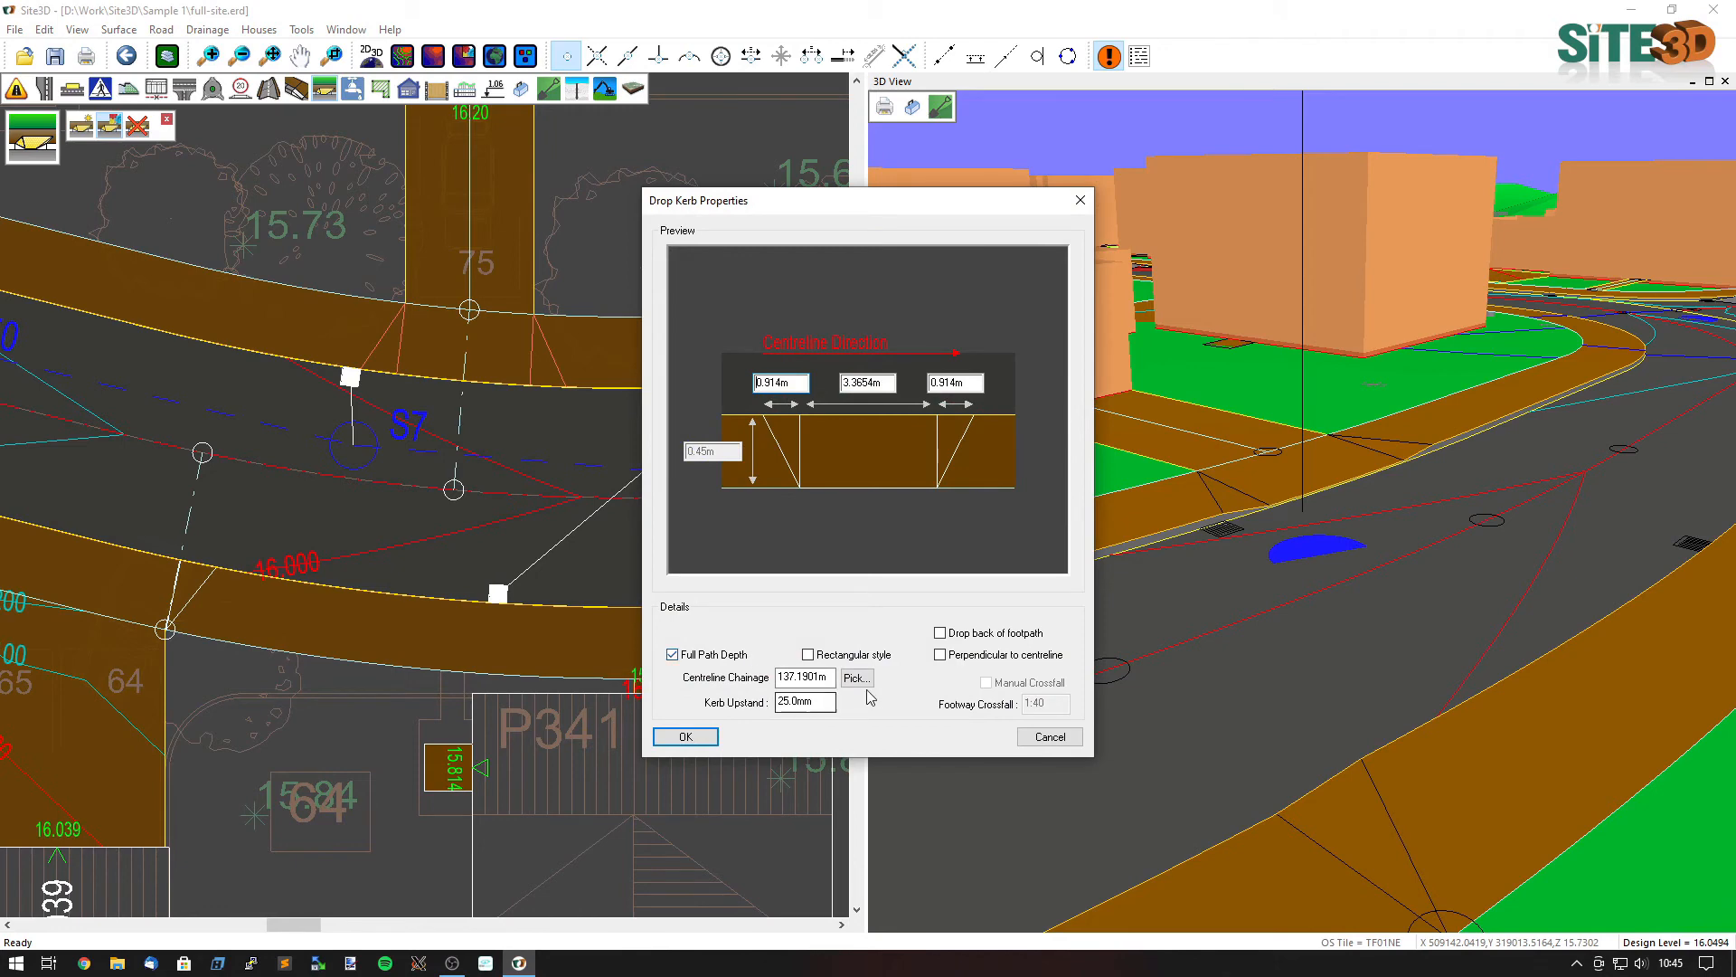
Re-pick the drop kerb extent for a 5.8633m central section at chainage 137.28m
click(684, 735)
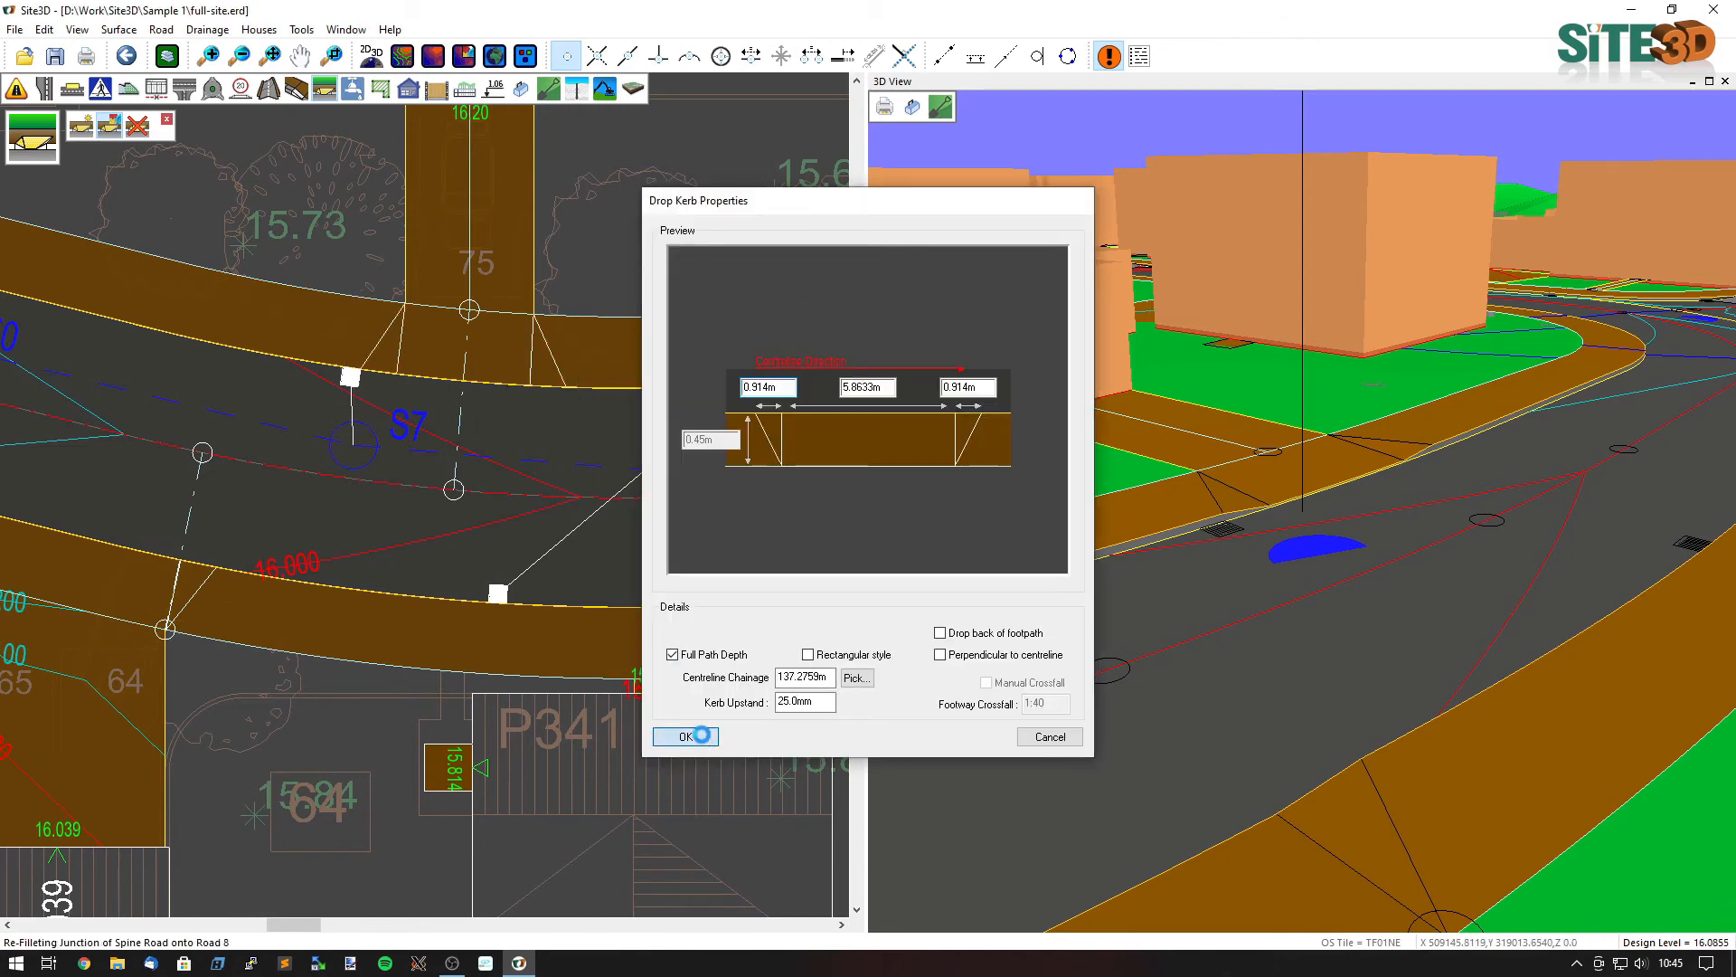
click(678, 735)
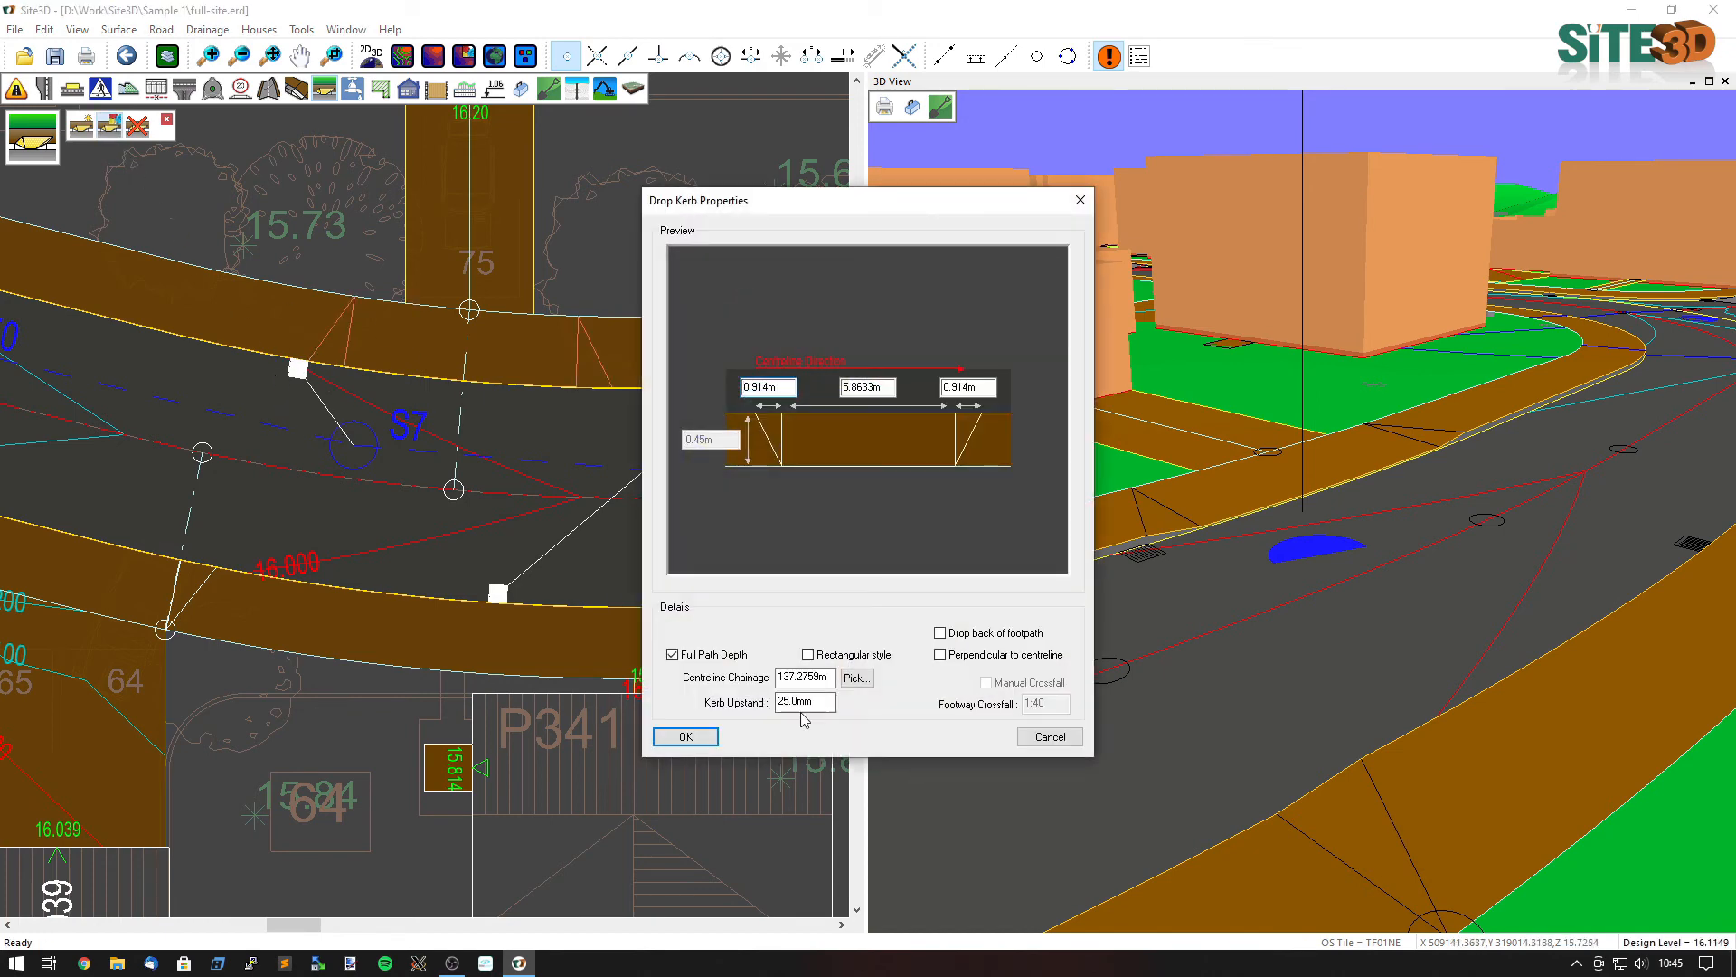
click(684, 736)
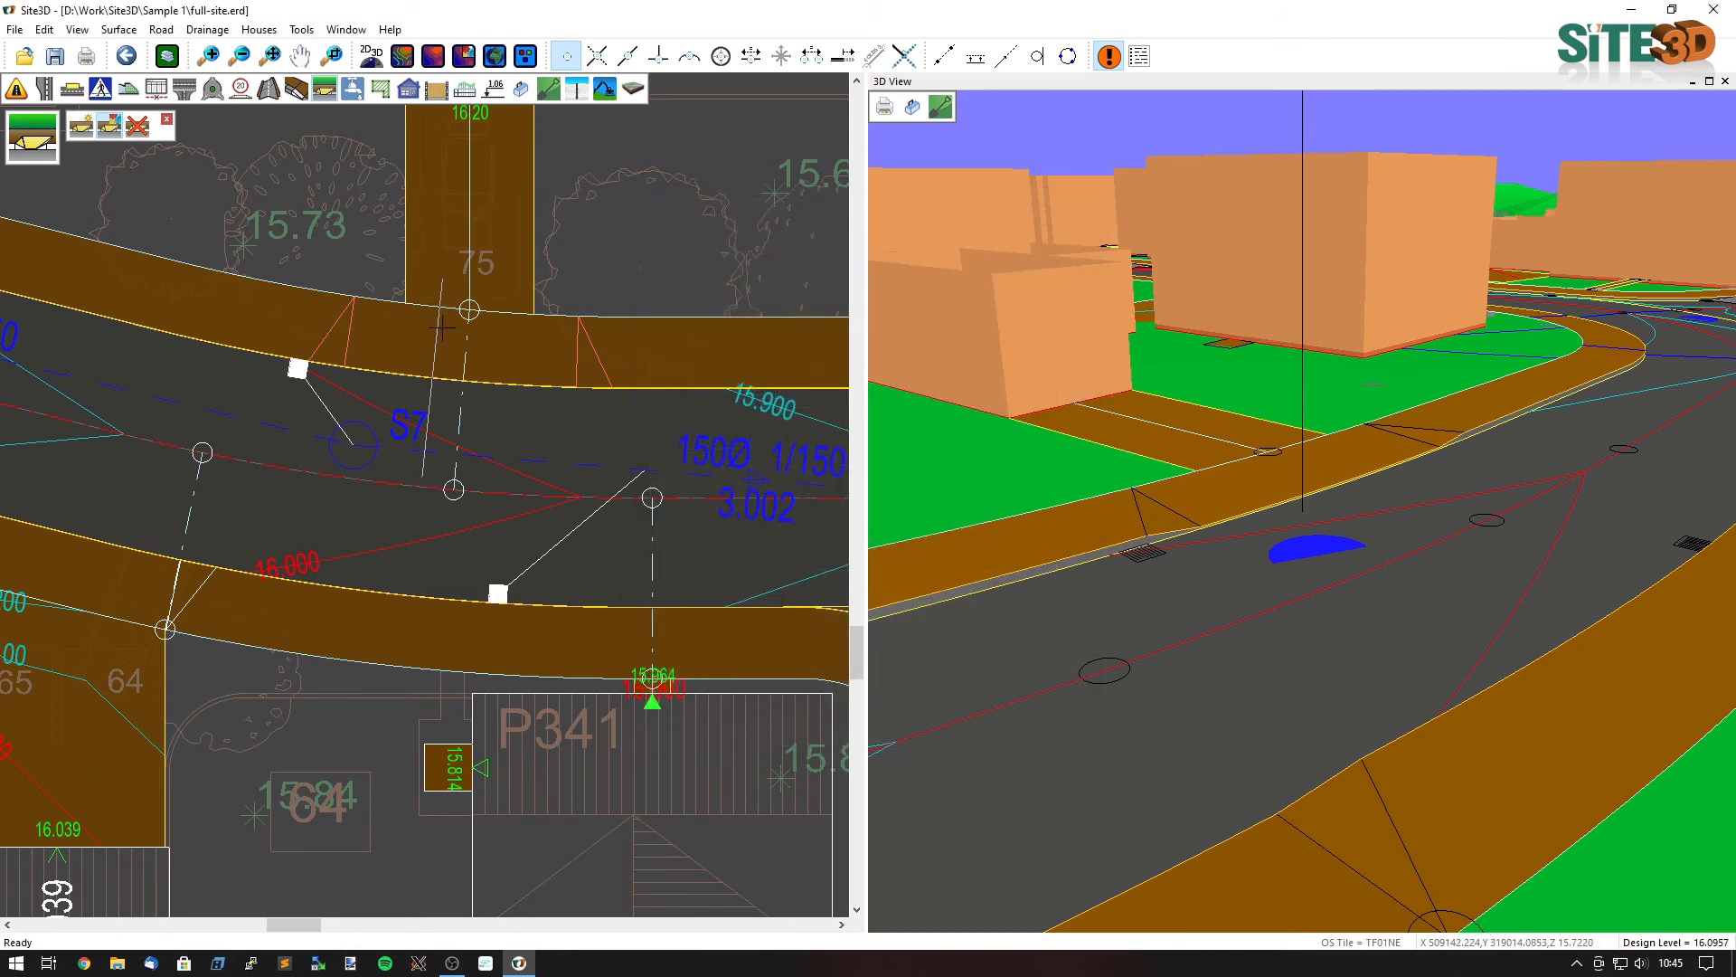